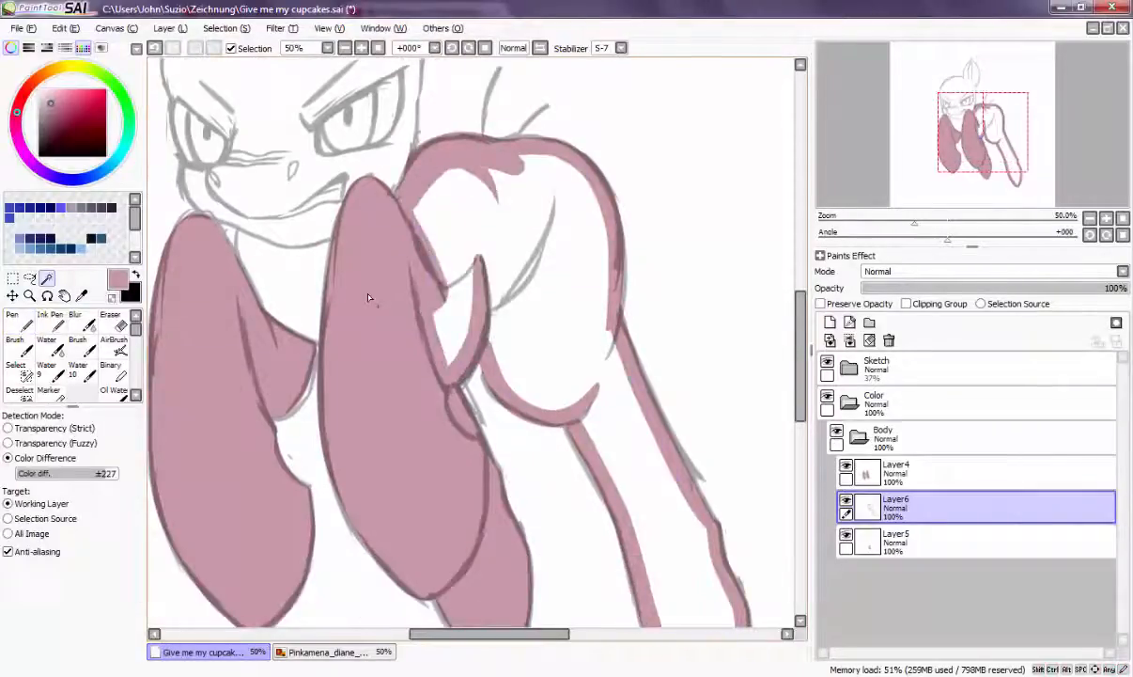
Begin renaming Layer5 in the Body folder for the back leg it holds
{"action": "double_click", "coordinate": [900, 542]}
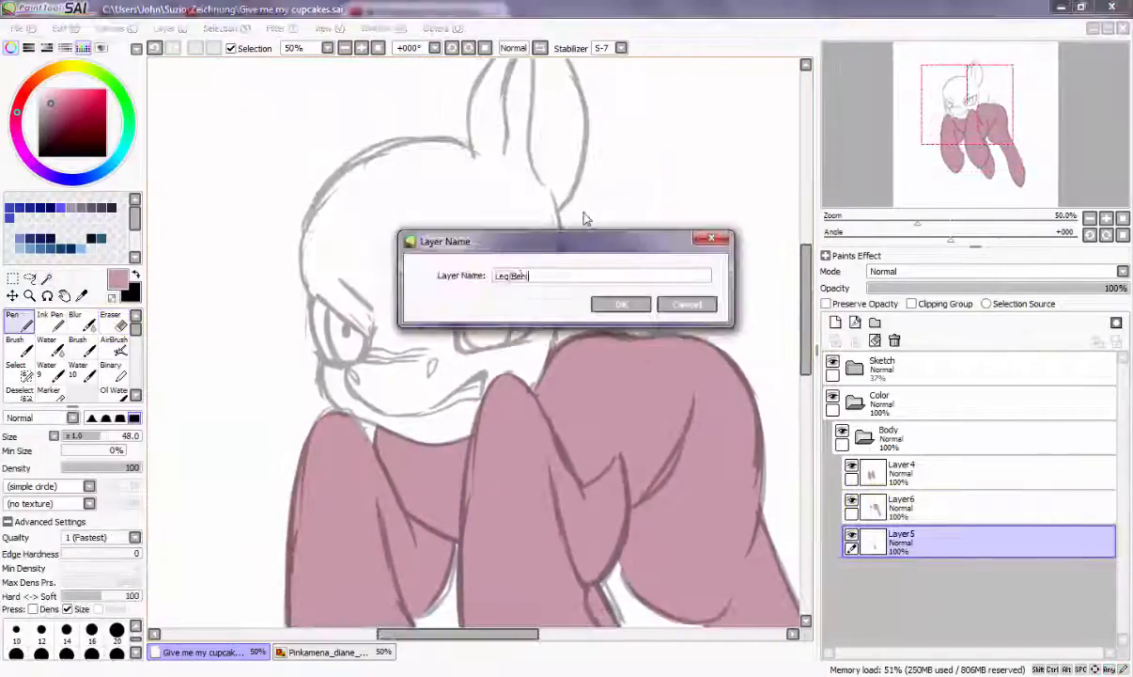